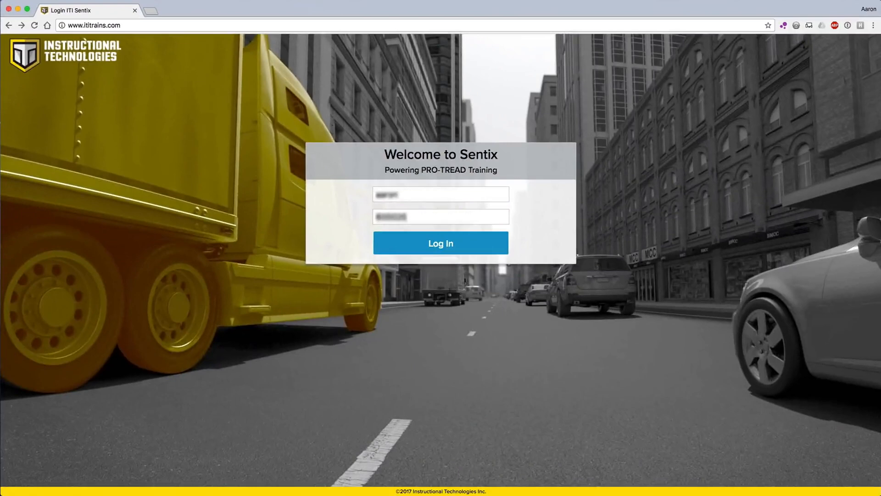
Log in to the Sentix admin site to reach the dashboard
{"action": "left_click", "coordinate": [440, 242]}
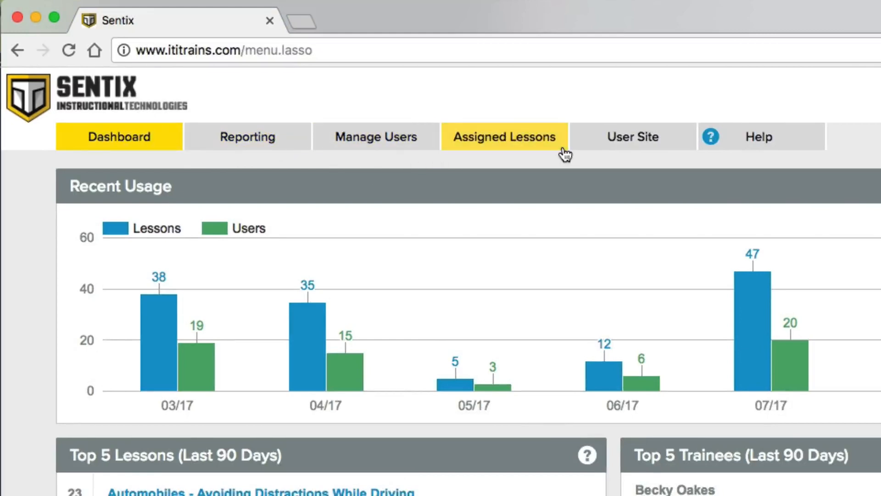
{"action": "mouse_move", "coordinate": [690, 173]}
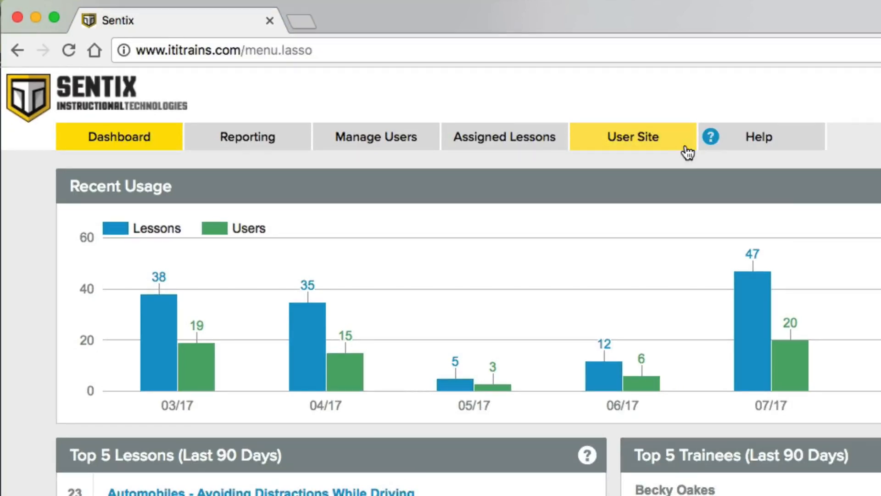
{"action": "mouse_move", "coordinate": [818, 151]}
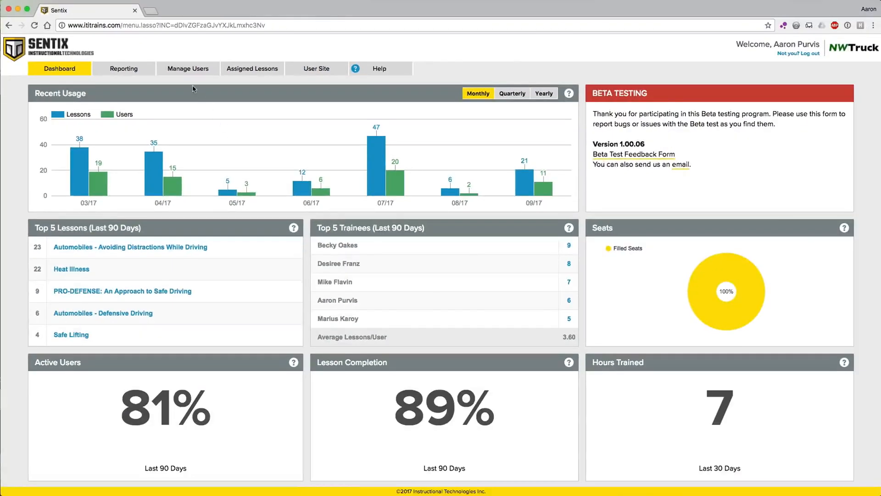
Go to Manage Users and leave the Search Users filters blank
{"action": "left_click", "coordinate": [188, 68]}
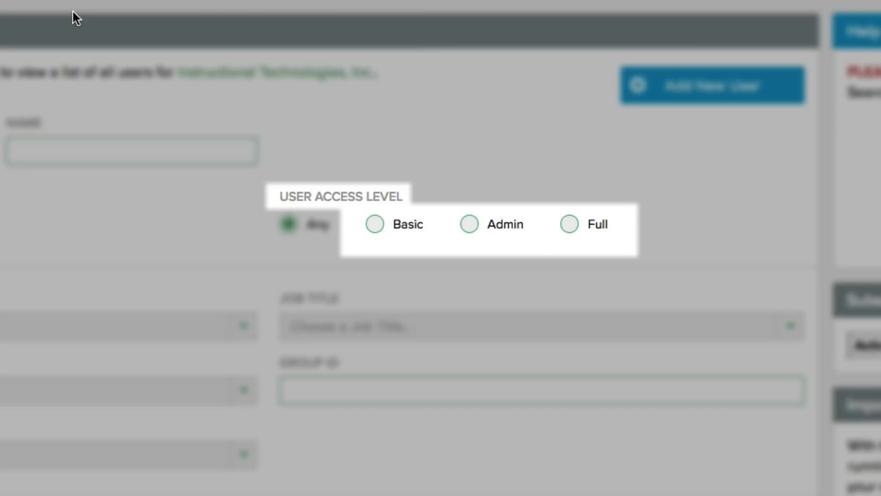
{"action": "left_click", "coordinate": [469, 224]}
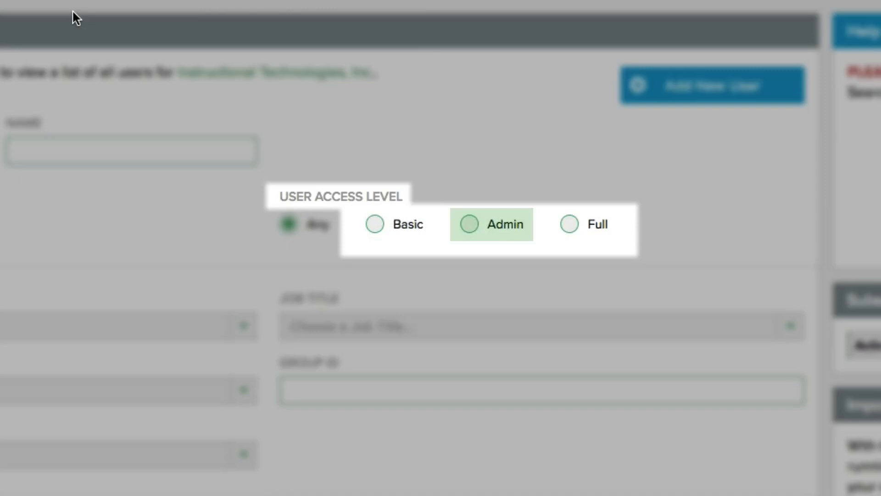
{"action": "left_click", "coordinate": [590, 224]}
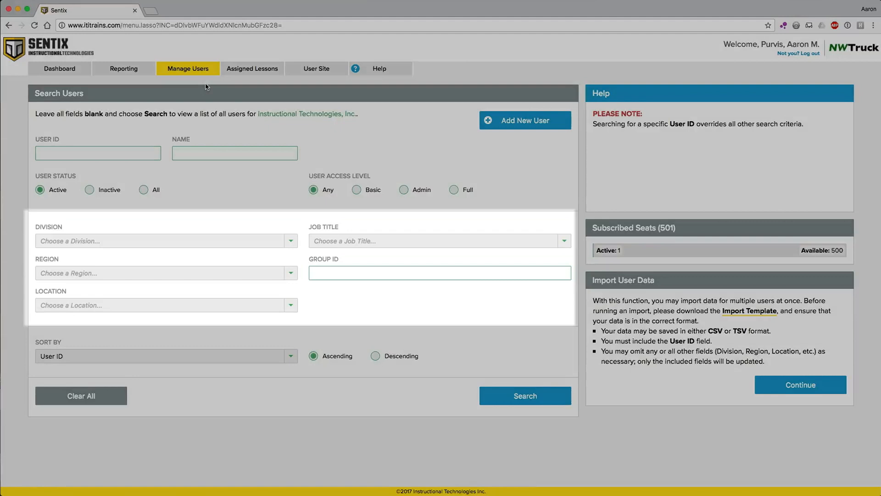
{"action": "left_click", "coordinate": [439, 273]}
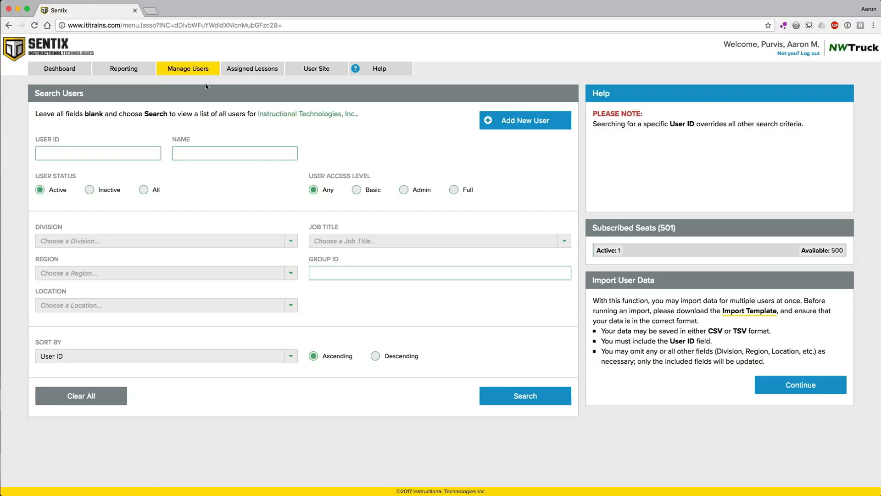
{"action": "left_click", "coordinate": [97, 153]}
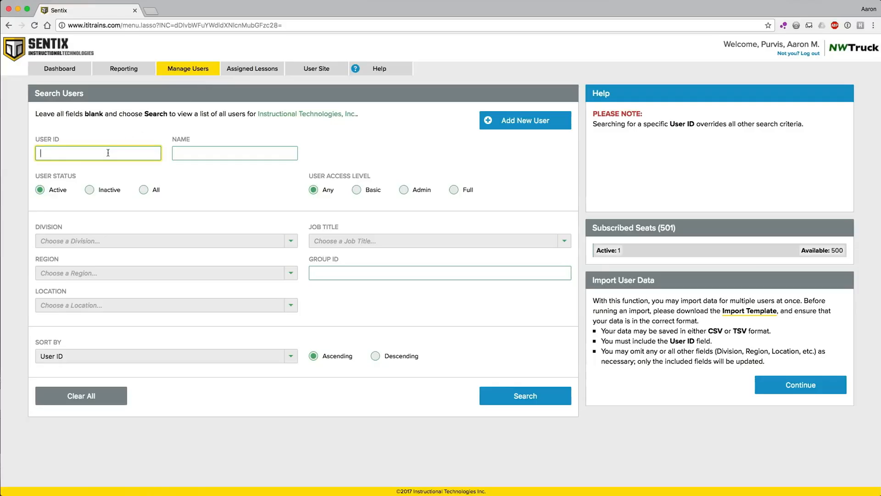
{"action": "type", "text": "clentz"}
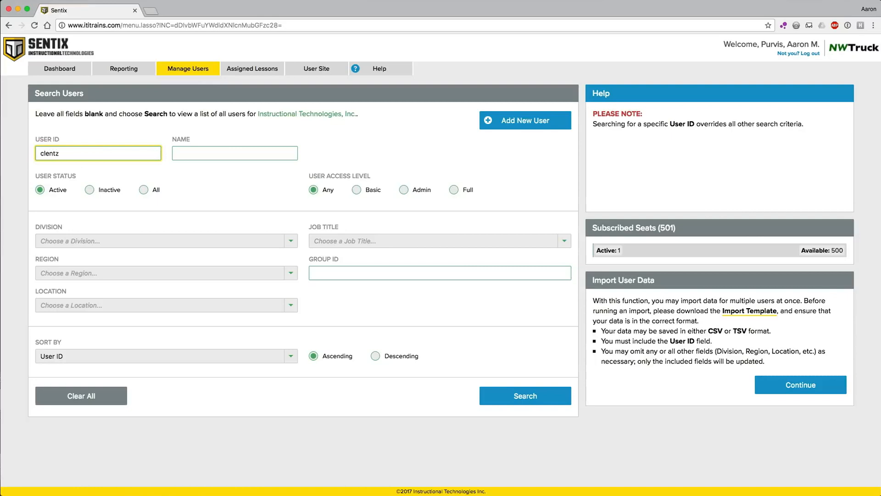
{"action": "left_click", "coordinate": [524, 119]}
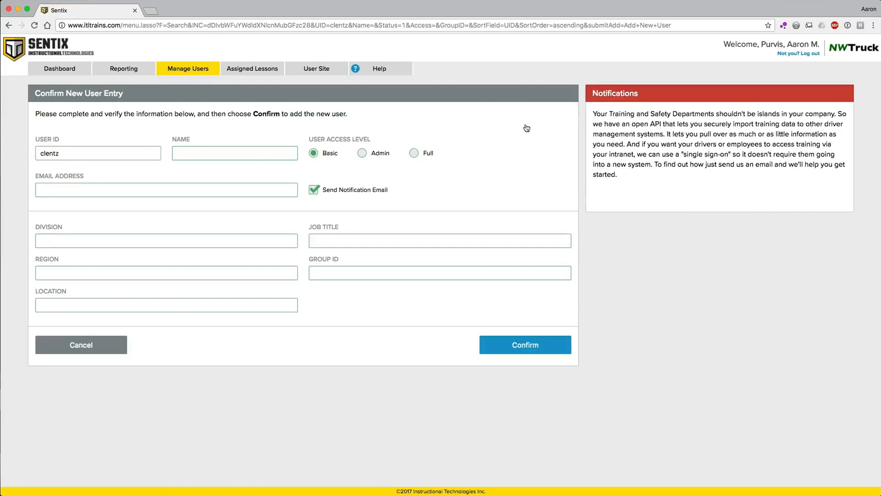
{"action": "left_click", "coordinate": [234, 154]}
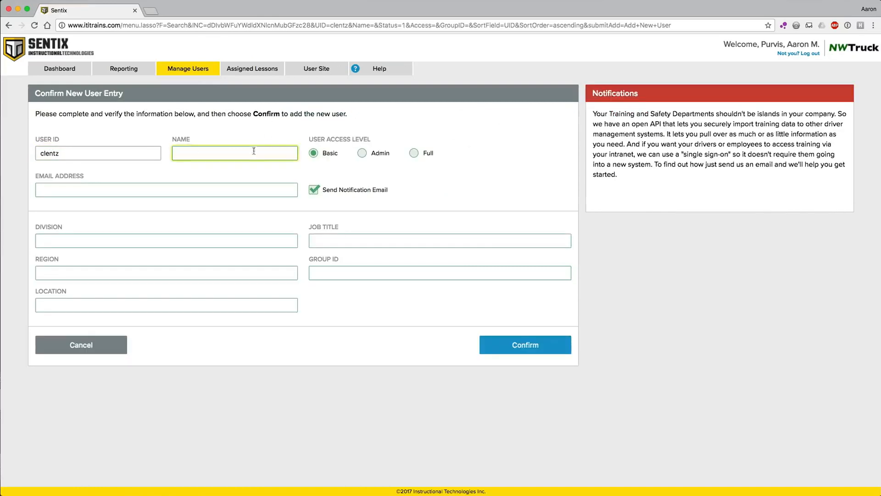
{"action": "type", "text": "Cody Let"}
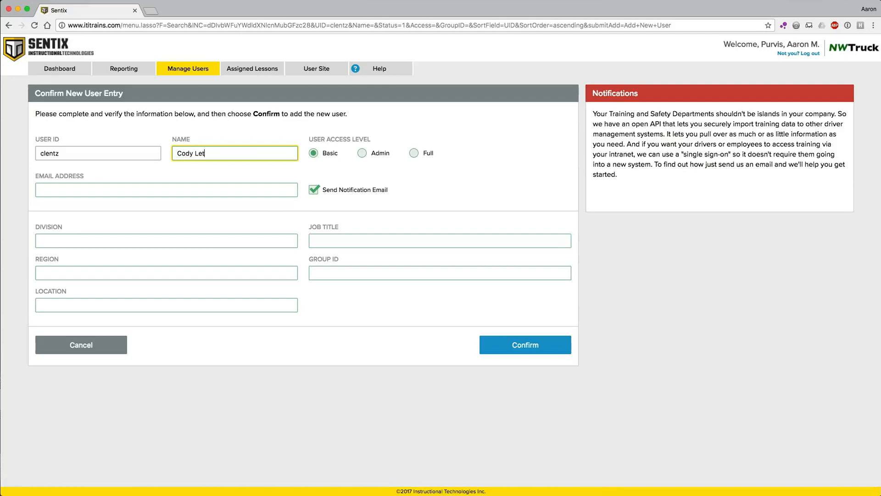
{"action": "type", "text": "ntz"}
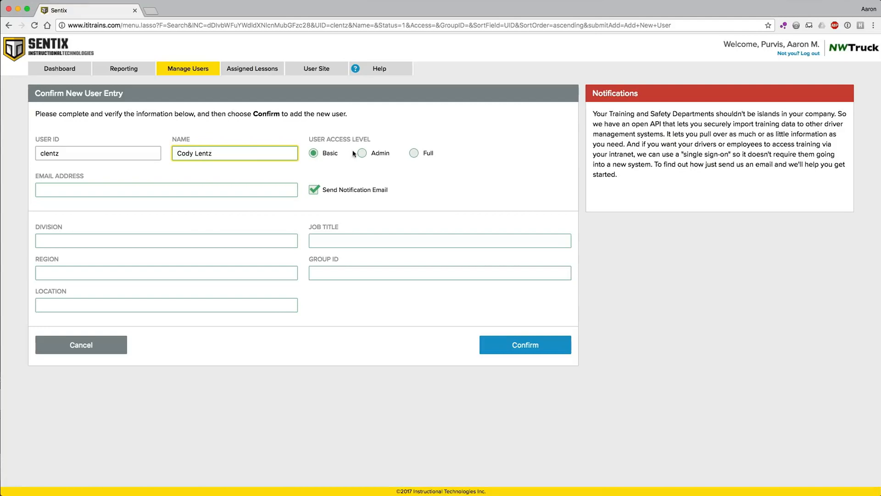
{"action": "mouse_move", "coordinate": [432, 194]}
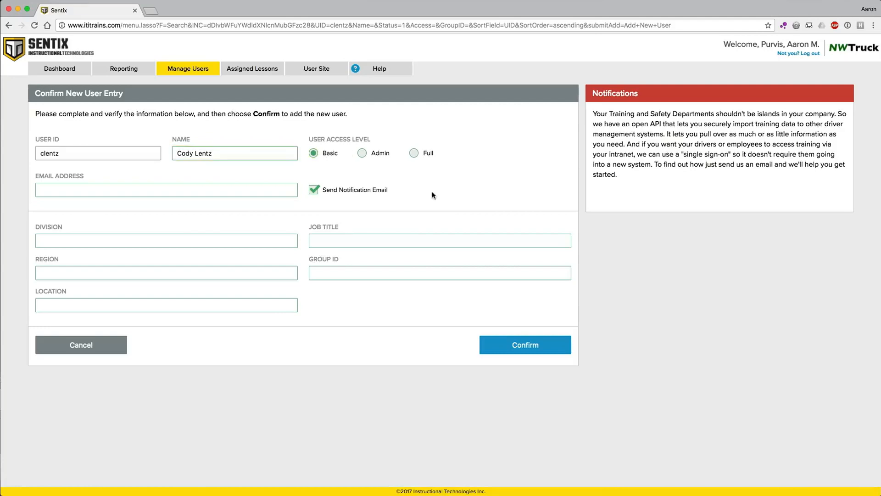
Give the user job title Driver and group Orientation, then confirm the new user
{"action": "type", "text": "Driver"}
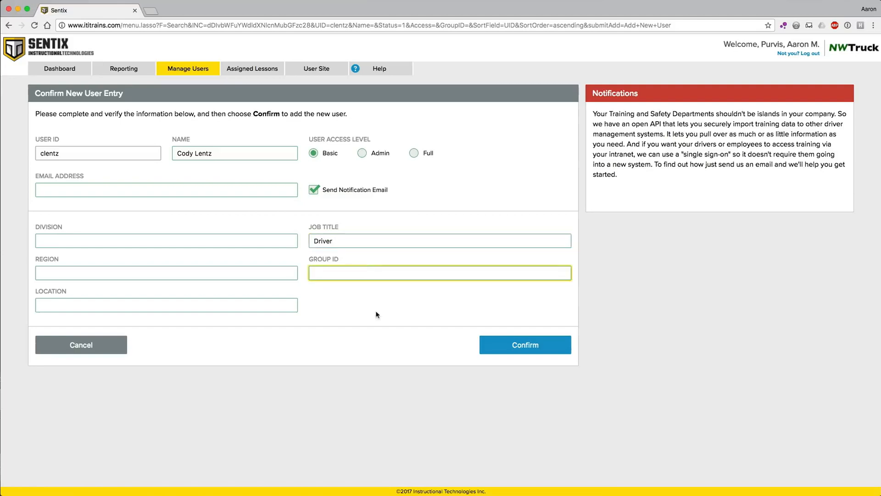
{"action": "type", "text": "Orie"}
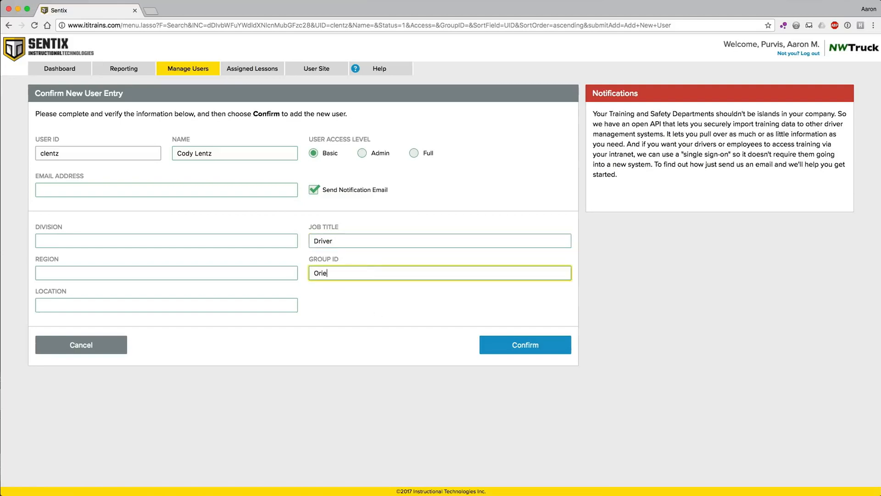
{"action": "type", "text": "ntation"}
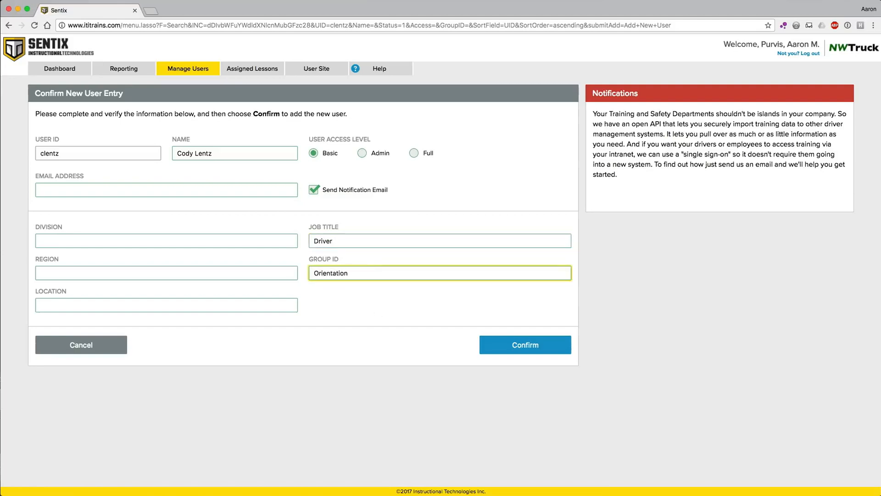
{"action": "left_click", "coordinate": [439, 273]}
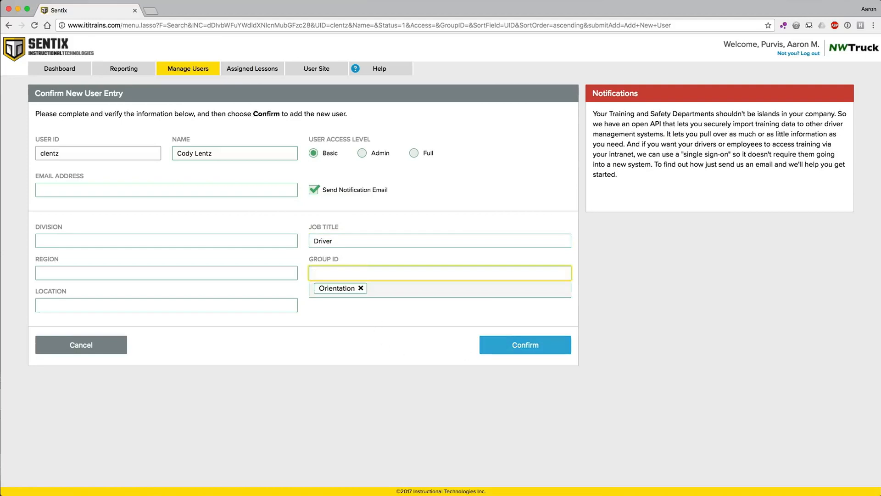
{"action": "left_click", "coordinate": [524, 344]}
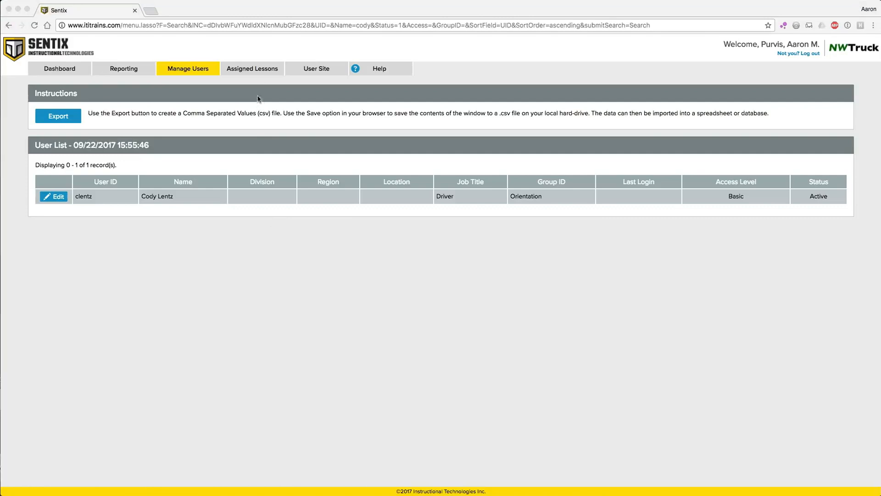
{"action": "mouse_move", "coordinate": [258, 72]}
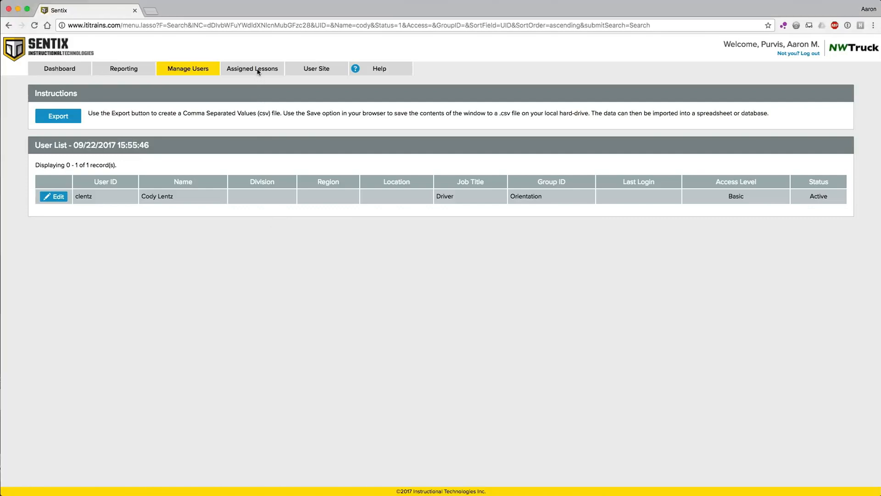
Enter Orientation as the group and confirm adding the new driver account
{"action": "left_click", "coordinate": [252, 68]}
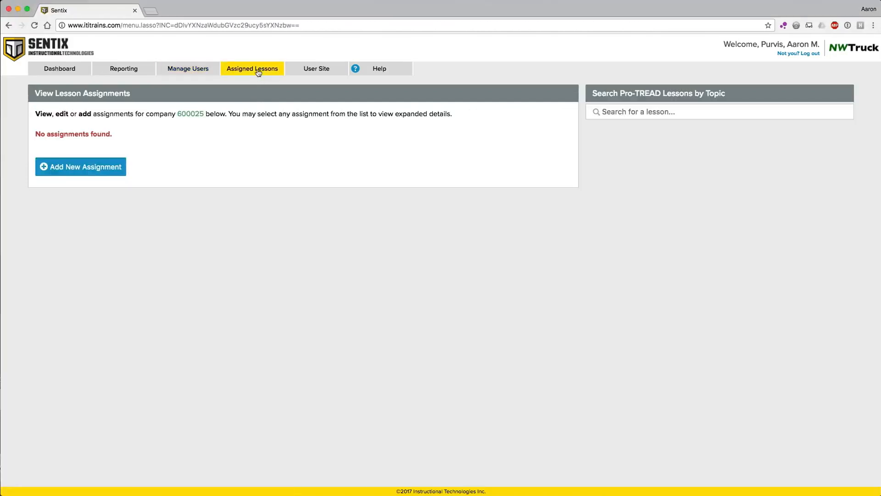
{"action": "mouse_move", "coordinate": [157, 137]}
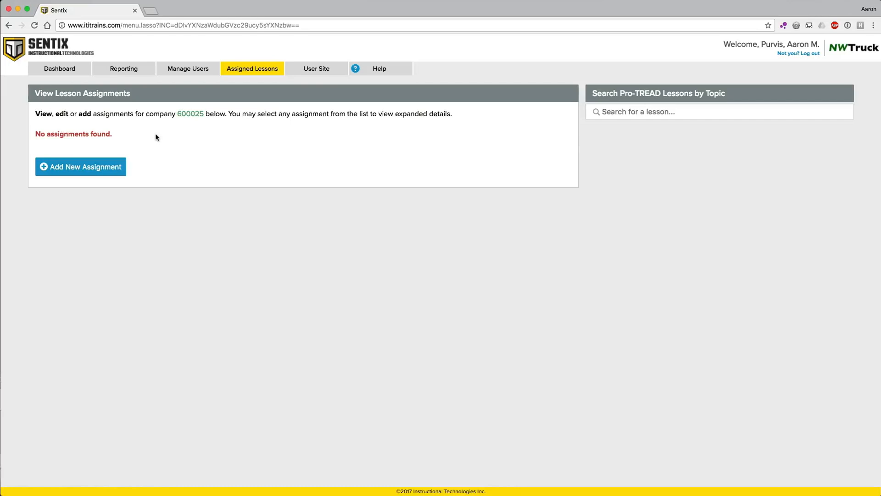
{"action": "left_click", "coordinate": [80, 167]}
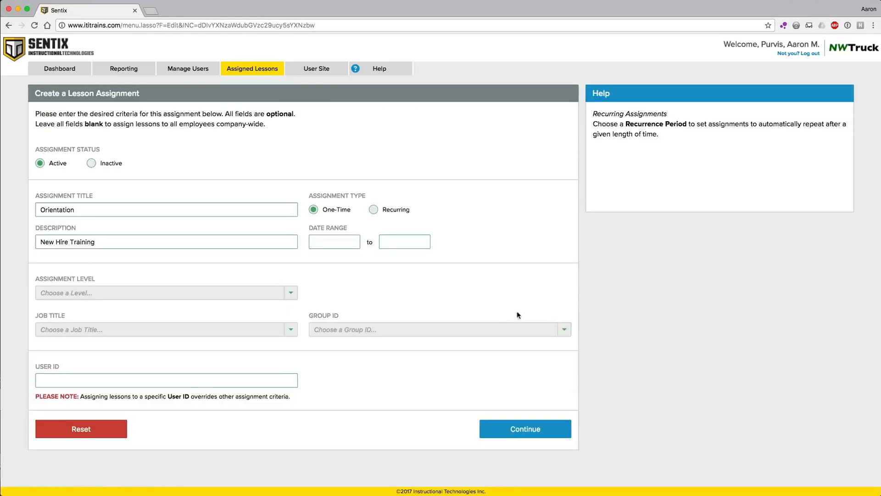
{"action": "left_click", "coordinate": [440, 330]}
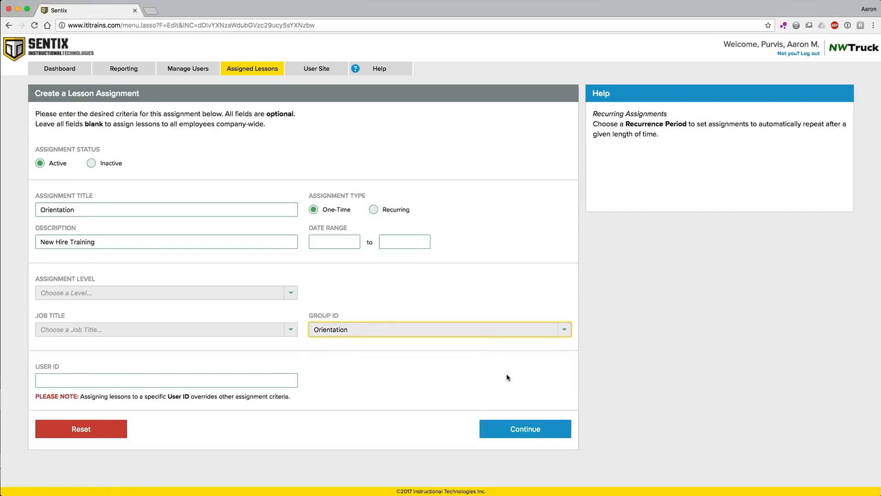
{"action": "left_click", "coordinate": [507, 377]}
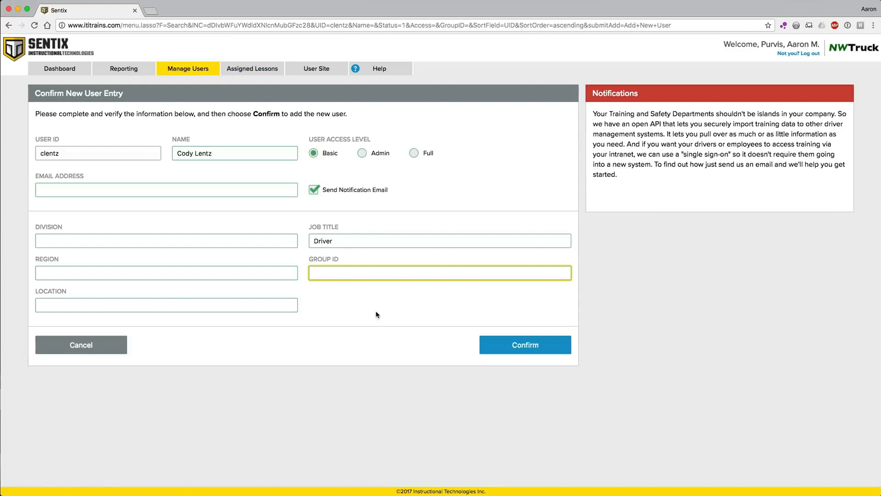
{"action": "type", "text": "Orie"}
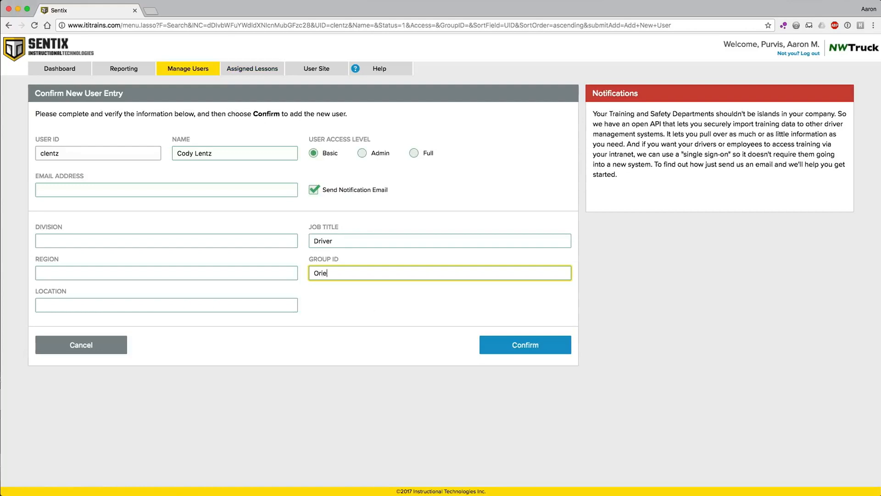
{"action": "type", "text": "ntation"}
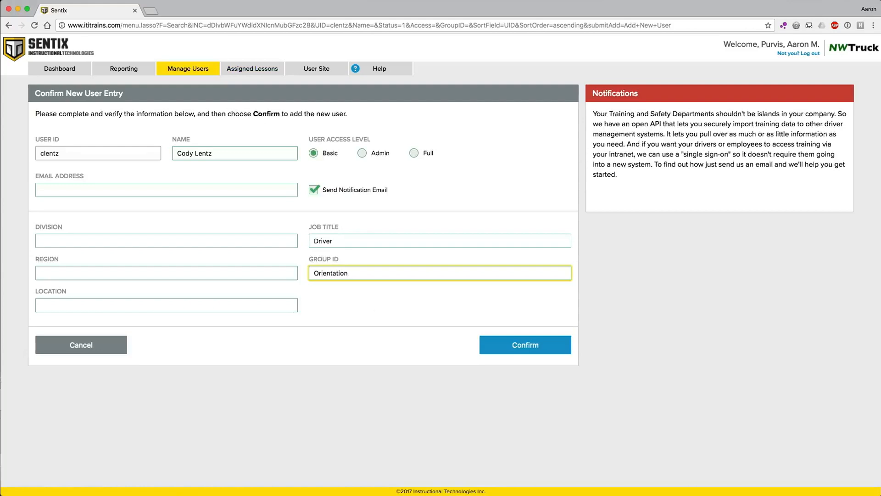
{"action": "left_click", "coordinate": [524, 344]}
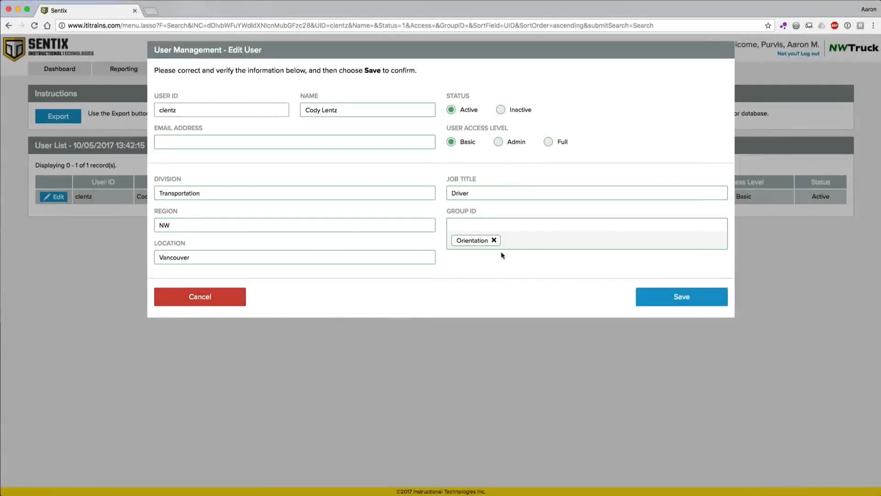
Clear the user's group, save the edit and go to Assigned Lessons, searching 'Avoiding'
{"action": "left_click", "coordinate": [494, 240]}
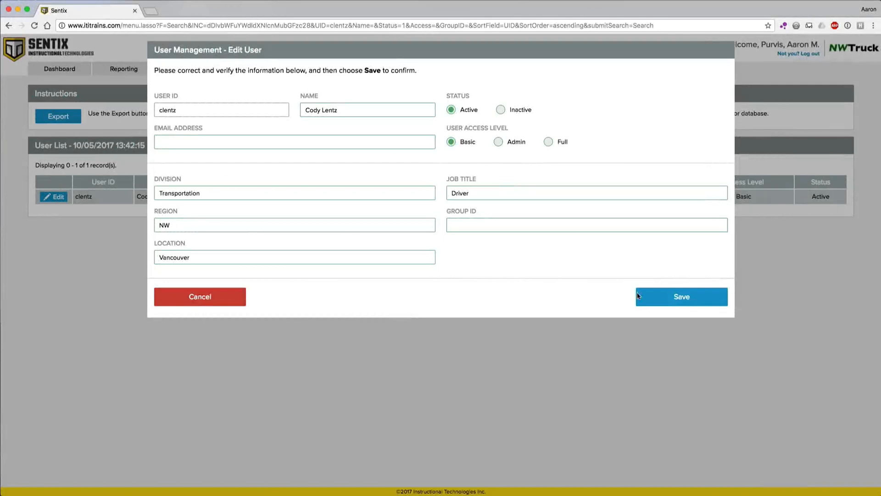
{"action": "left_click", "coordinate": [680, 296]}
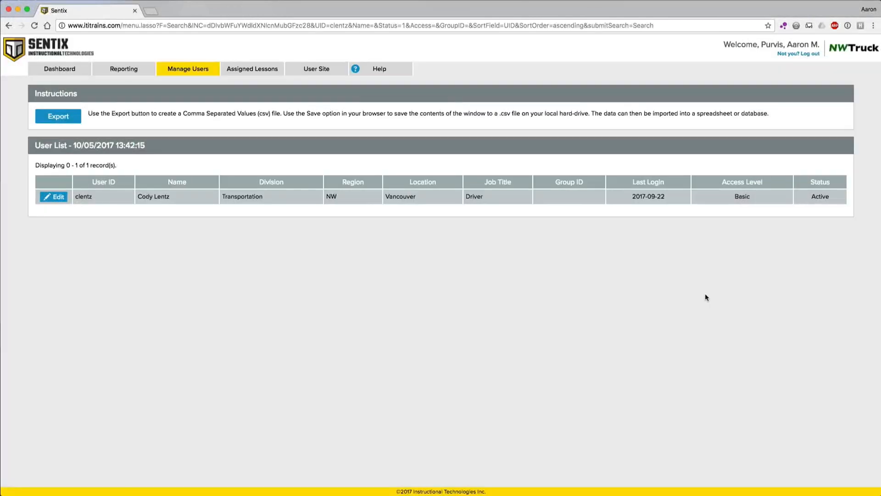
{"action": "left_click", "coordinate": [252, 69]}
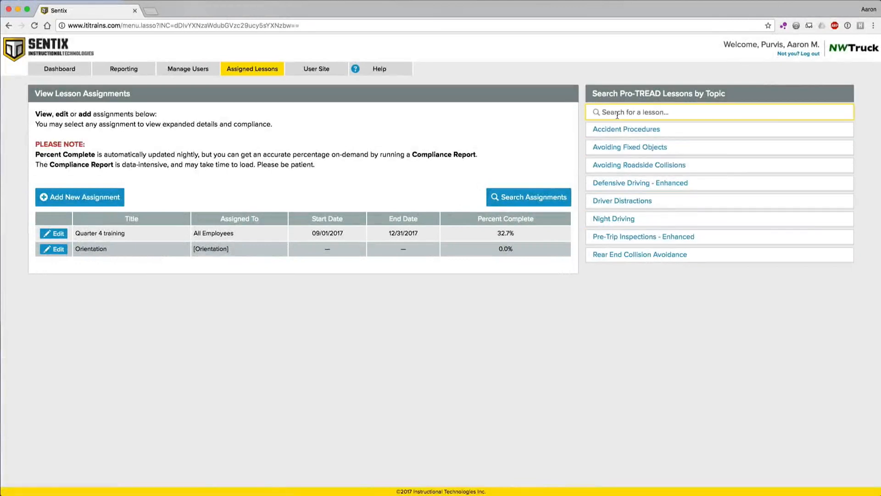
{"action": "type", "text": "Avoi"}
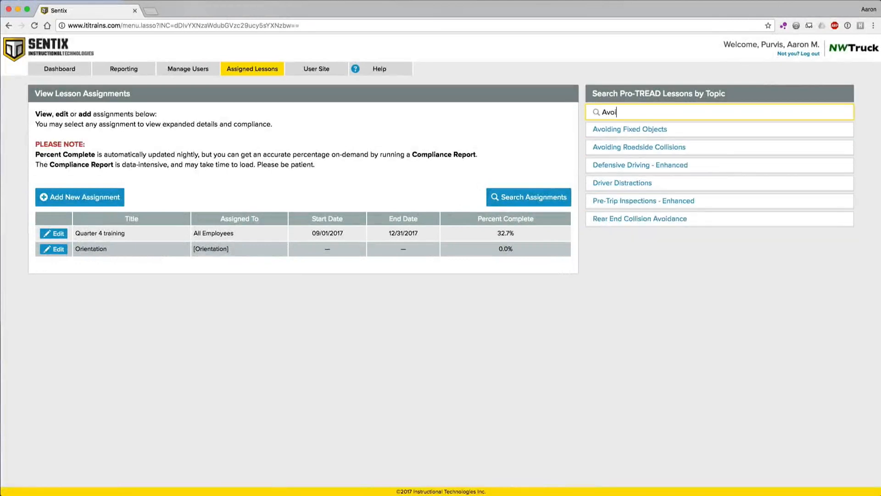
{"action": "type", "text": "ding"}
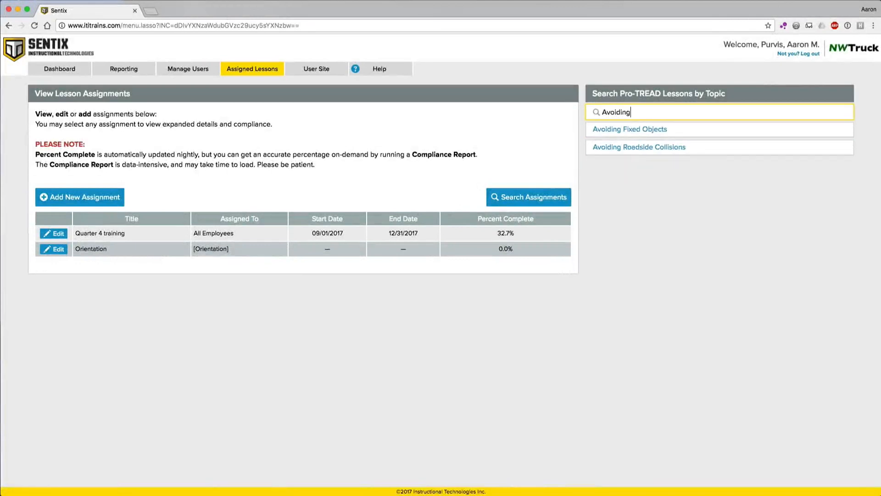
{"action": "left_click", "coordinate": [629, 130]}
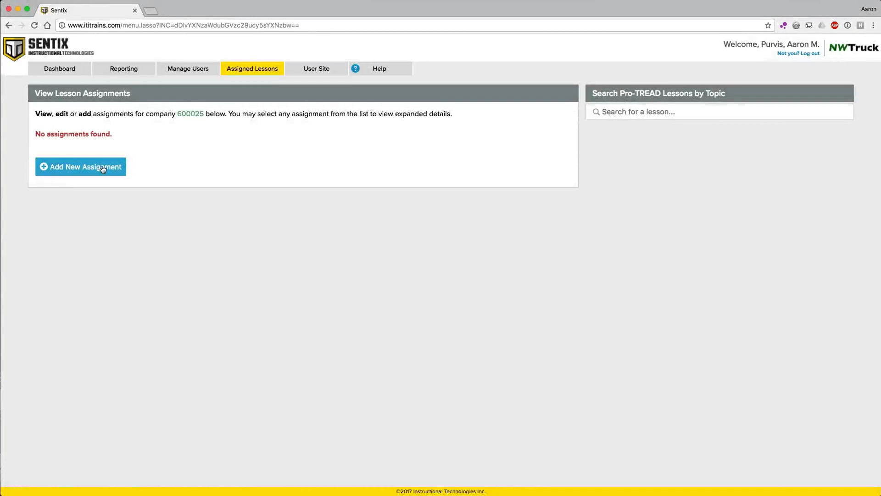
Create an assignment titled Orientation, described New Hire Training, for the Orientation group and continue
{"action": "left_click", "coordinate": [81, 166]}
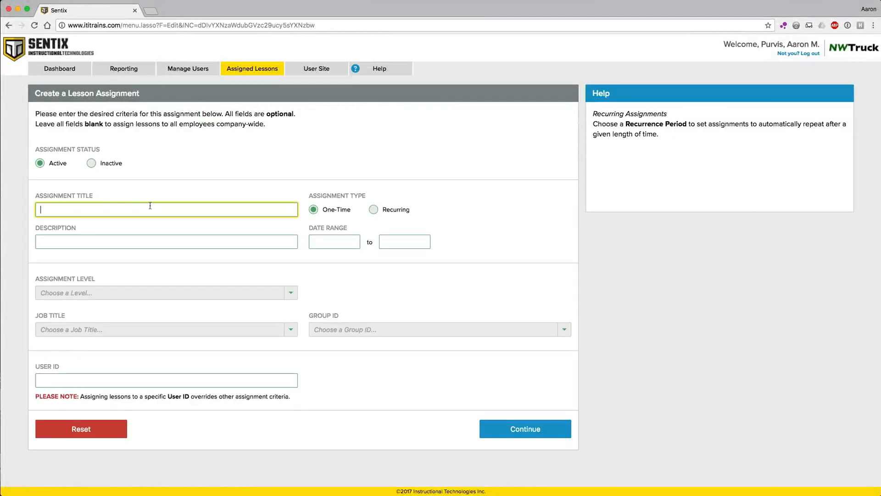
{"action": "type", "text": "Orientation"}
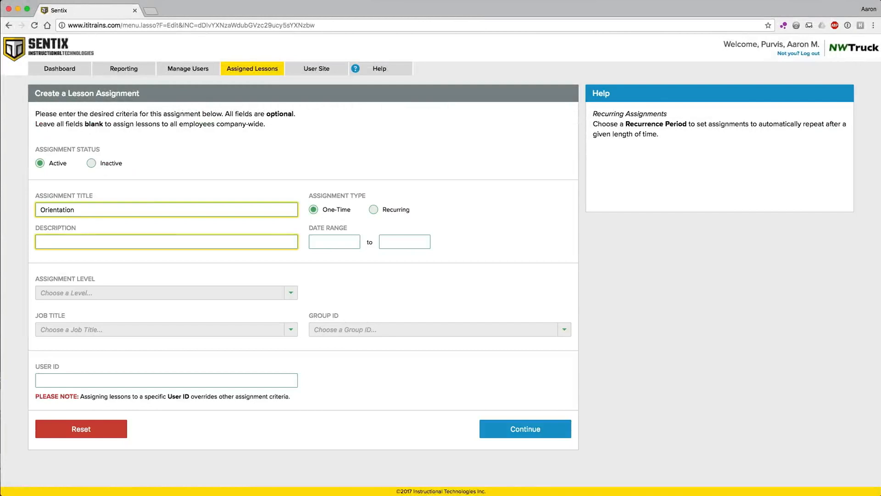
{"action": "type", "text": "New Hir"}
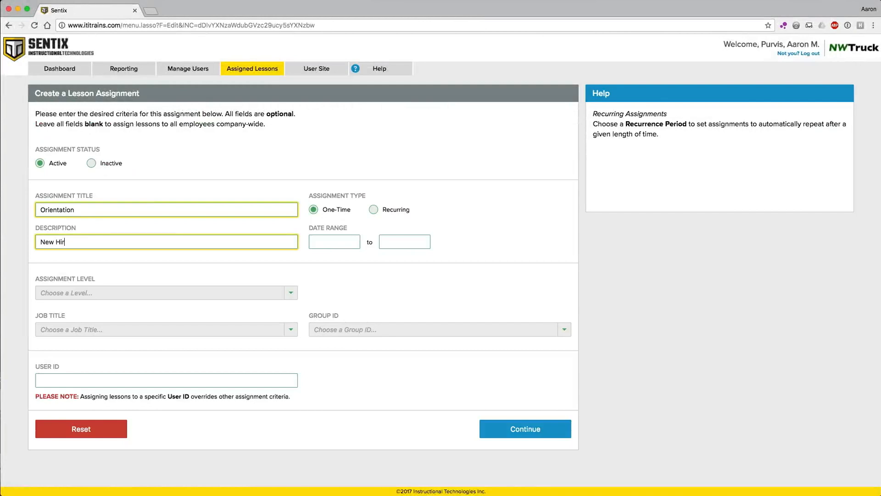
{"action": "type", "text": "e Training"}
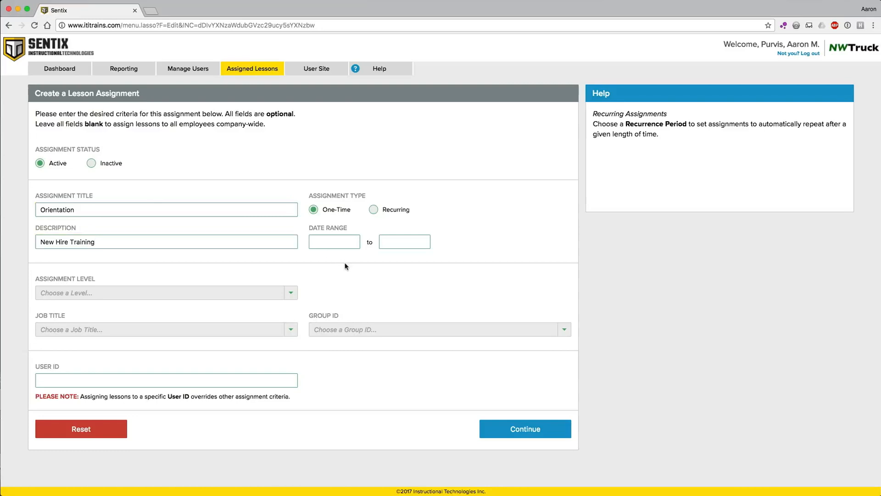
{"action": "left_click", "coordinate": [403, 241]}
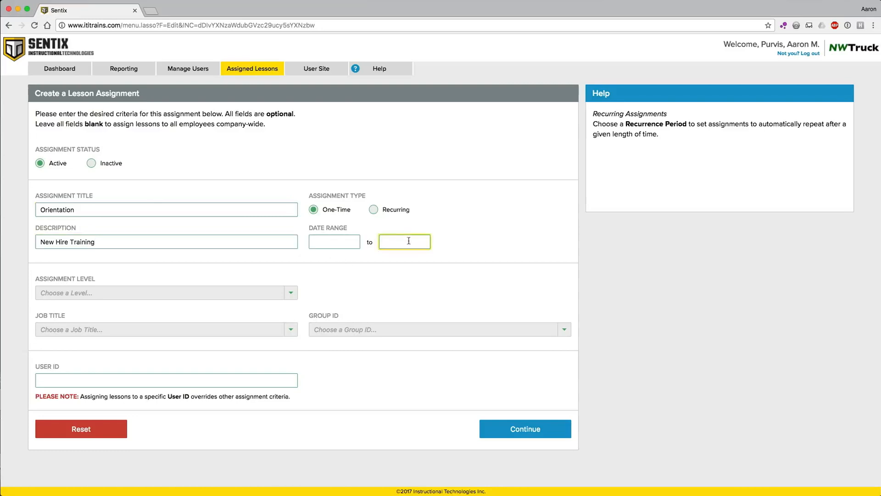
{"action": "mouse_move", "coordinate": [441, 221]}
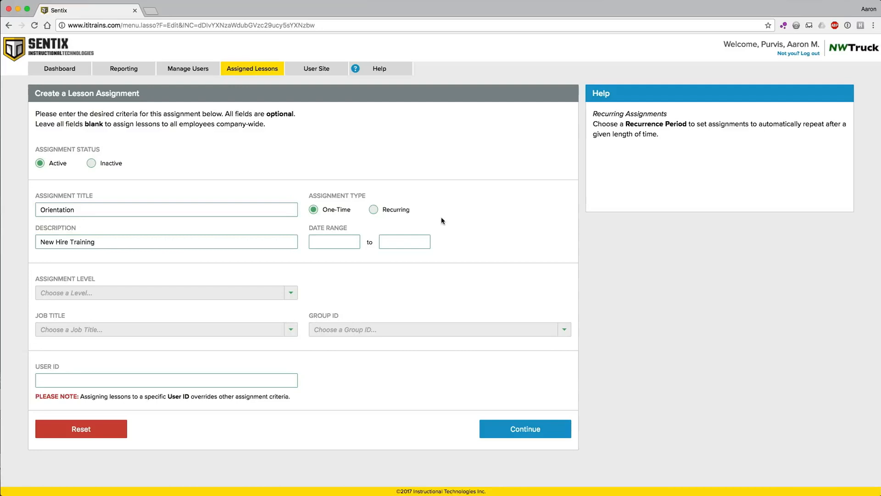
{"action": "mouse_move", "coordinate": [540, 322]}
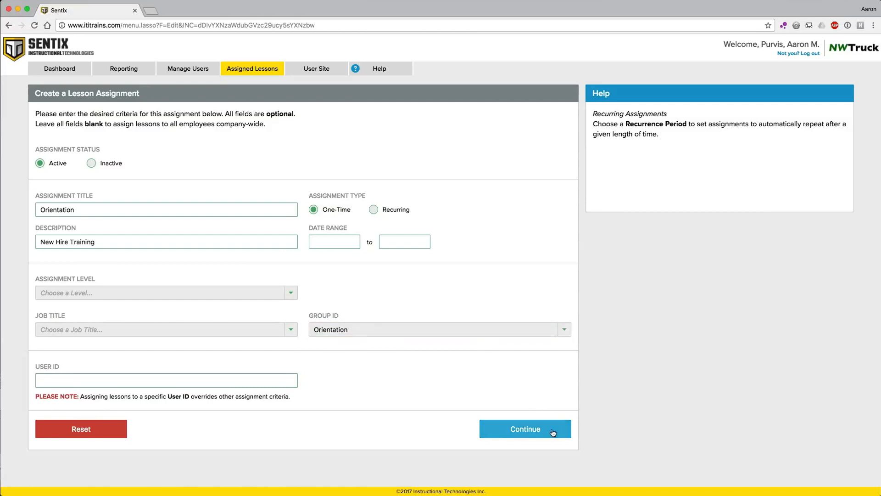
{"action": "left_click", "coordinate": [524, 429]}
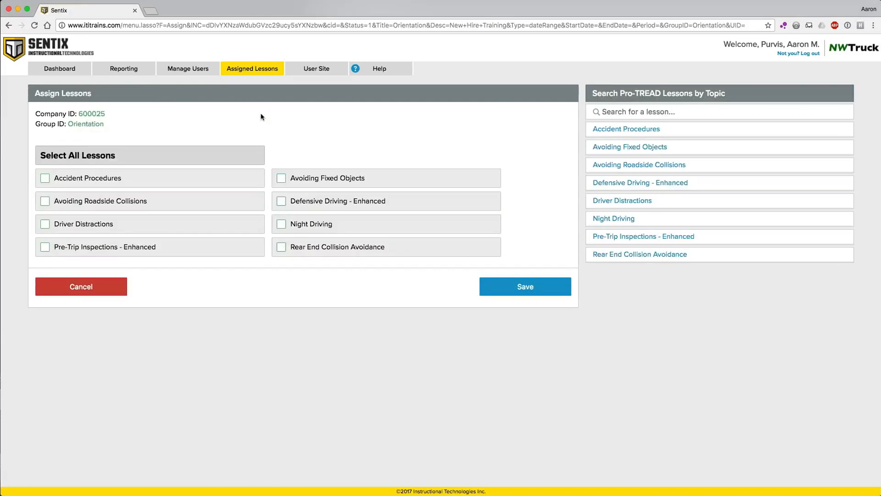
Include Avoiding Fixed Objects and Defensive Driving - Enhanced, save, and start another assignment
{"action": "left_click", "coordinate": [281, 178]}
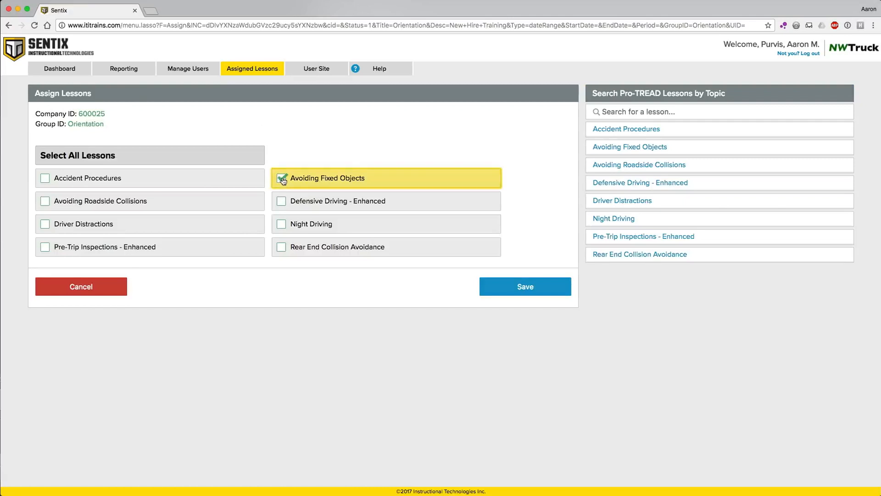
{"action": "left_click", "coordinate": [281, 201]}
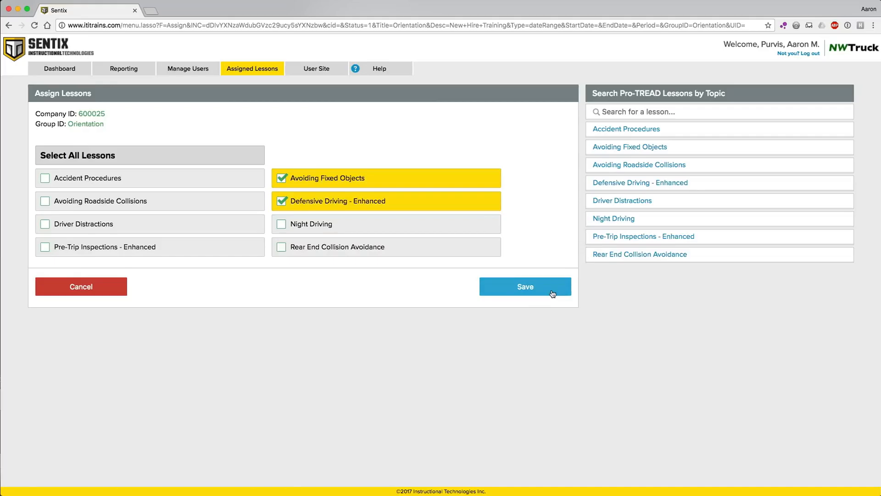
{"action": "left_click", "coordinate": [525, 286]}
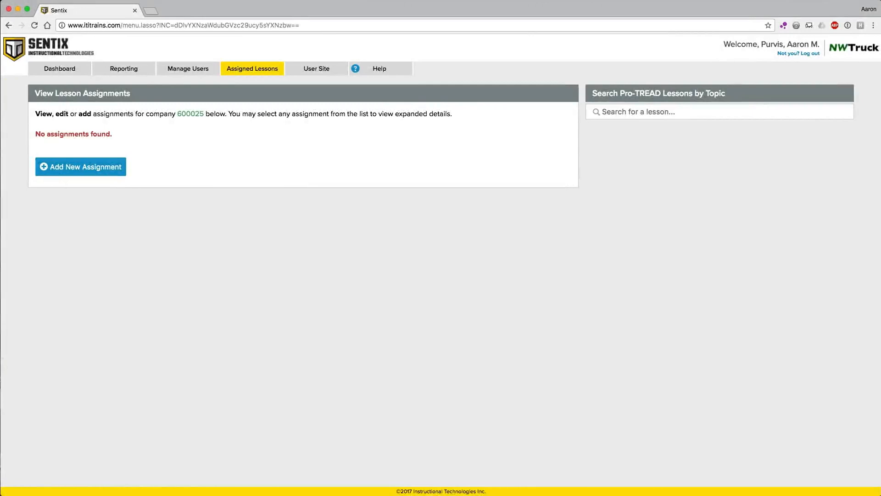
{"action": "mouse_move", "coordinate": [257, 72]}
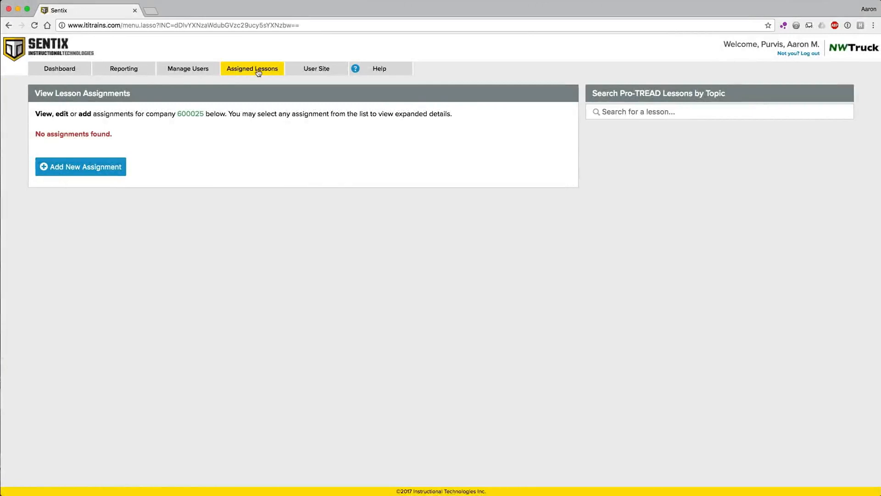
{"action": "left_click", "coordinate": [80, 167]}
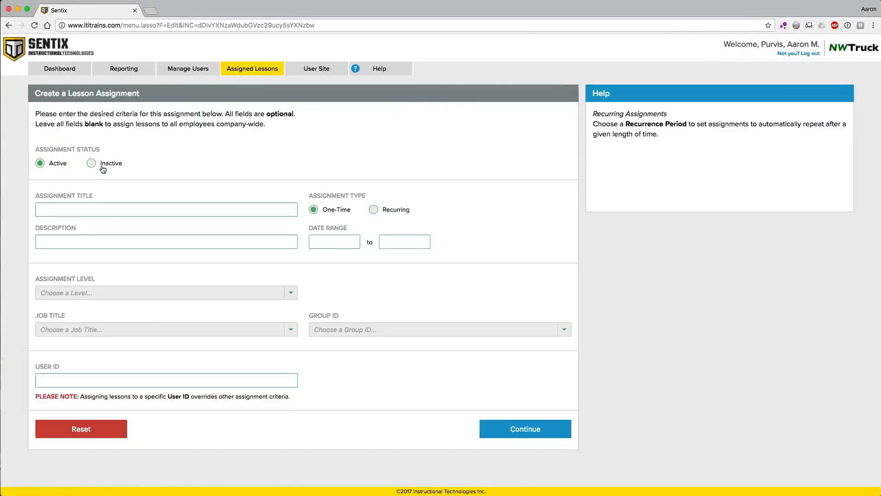
Title the assignment 'Quarter 4 training' and set its start date to 10/01/2017
{"action": "left_click", "coordinate": [166, 209]}
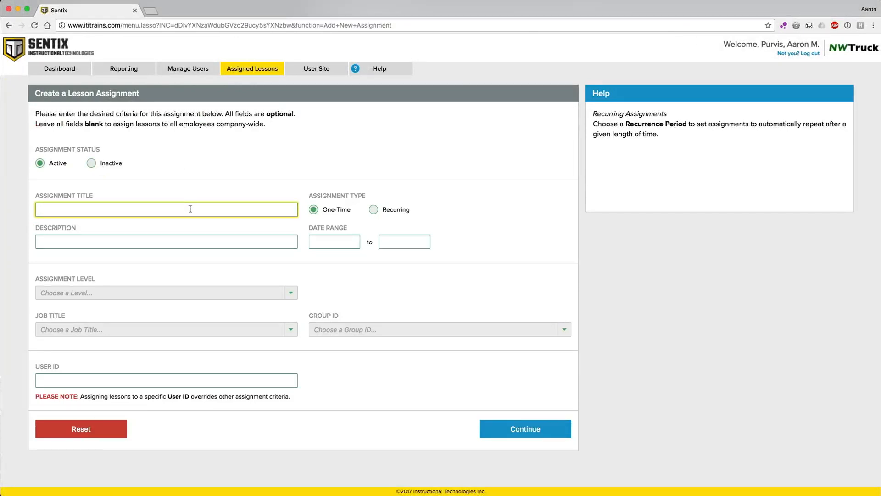
{"action": "type", "text": "Quarter 4"}
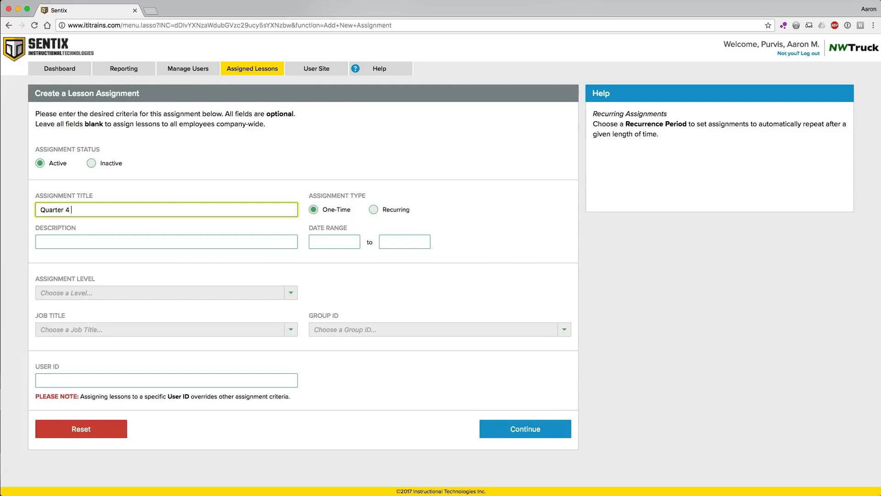
{"action": "type", "text": "training"}
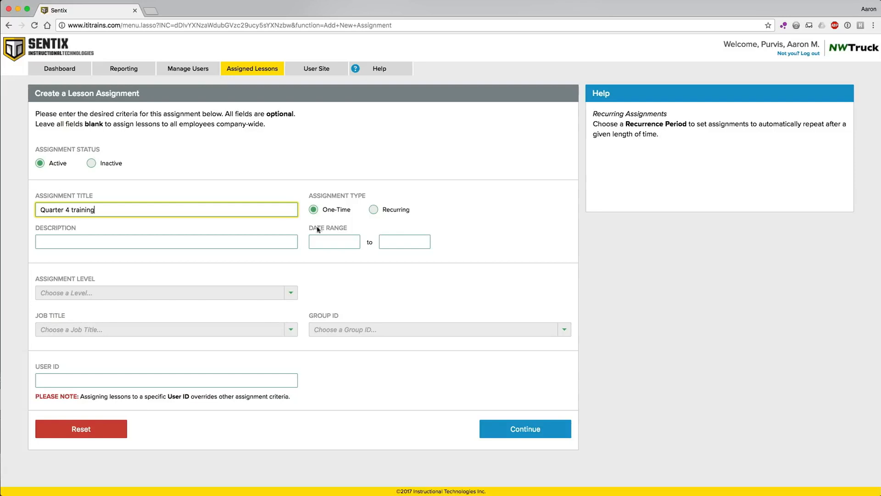
{"action": "left_click", "coordinate": [335, 241]}
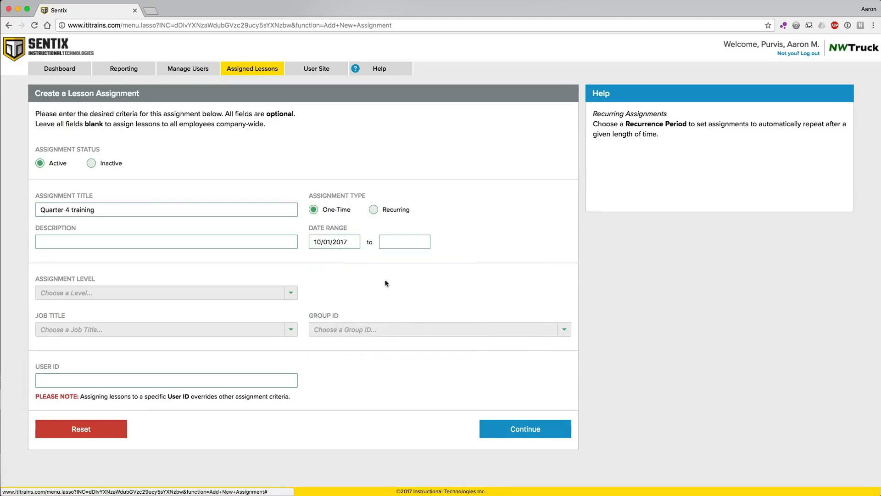
Set the end date to 12/31/2017, leaving the user ID blank for all employees
{"action": "left_click", "coordinate": [404, 241]}
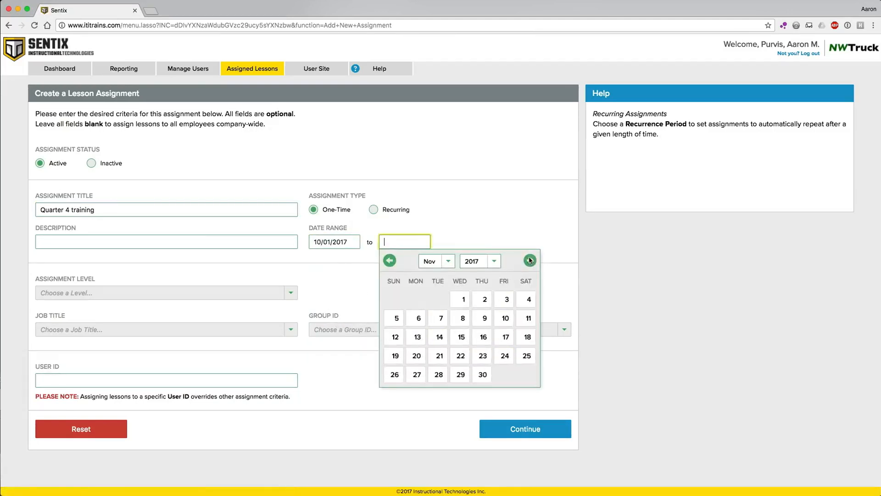
{"action": "left_click", "coordinate": [529, 259]}
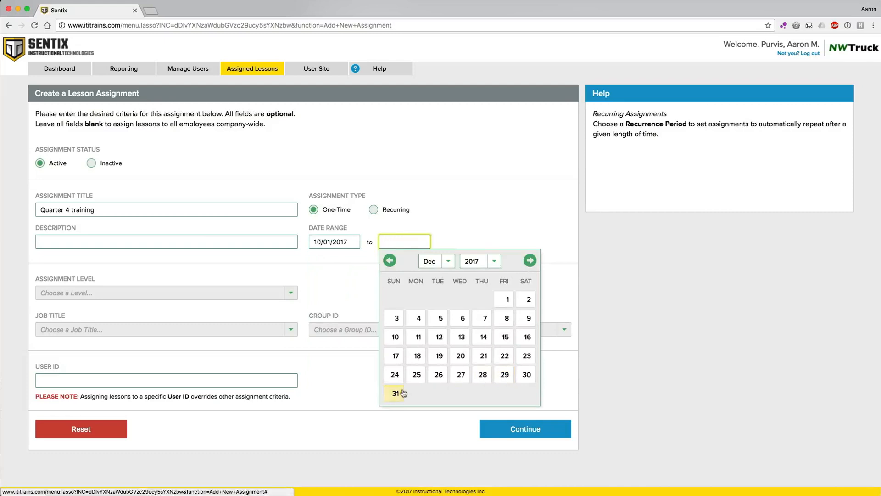
{"action": "left_click", "coordinate": [394, 393]}
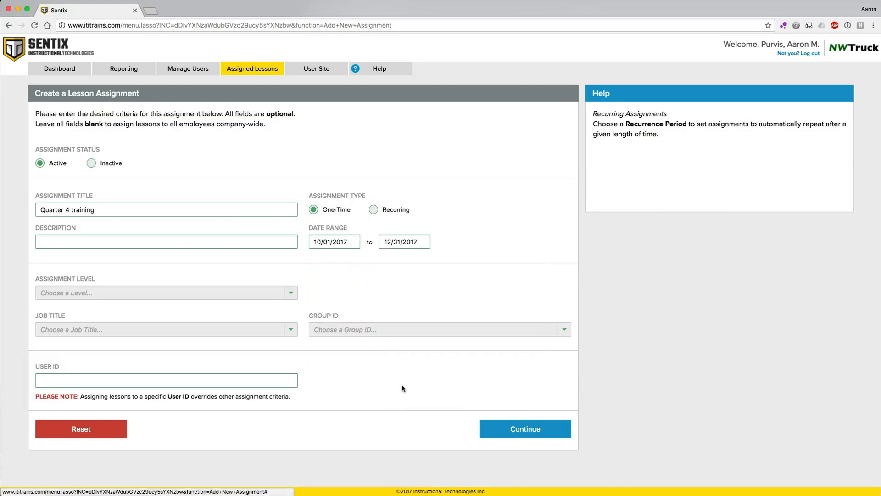
{"action": "mouse_move", "coordinate": [362, 366]}
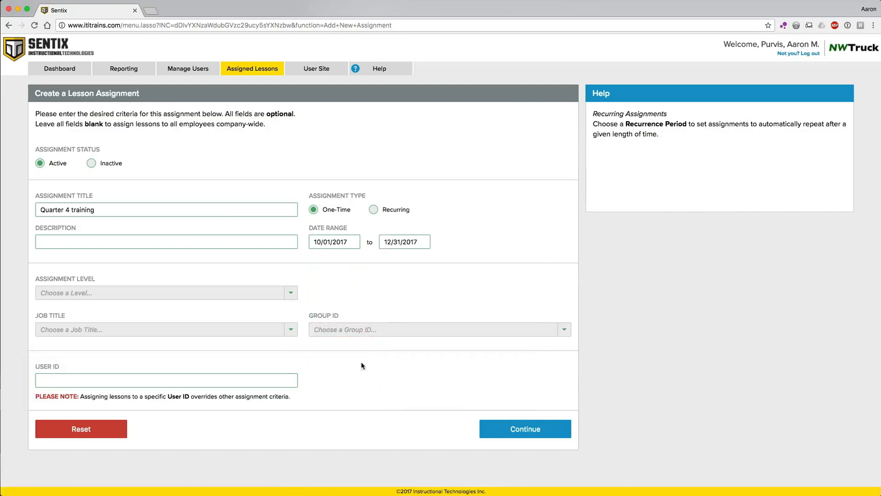
{"action": "left_click", "coordinate": [166, 380]}
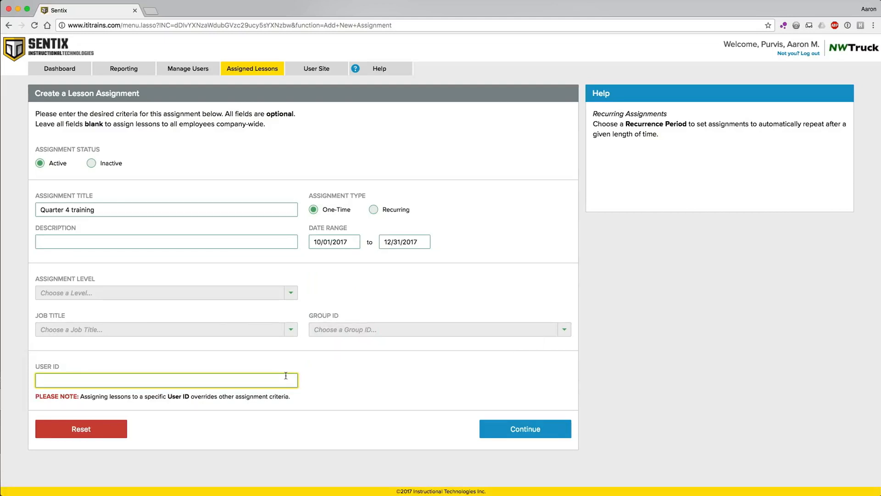
{"action": "mouse_move", "coordinate": [432, 391]}
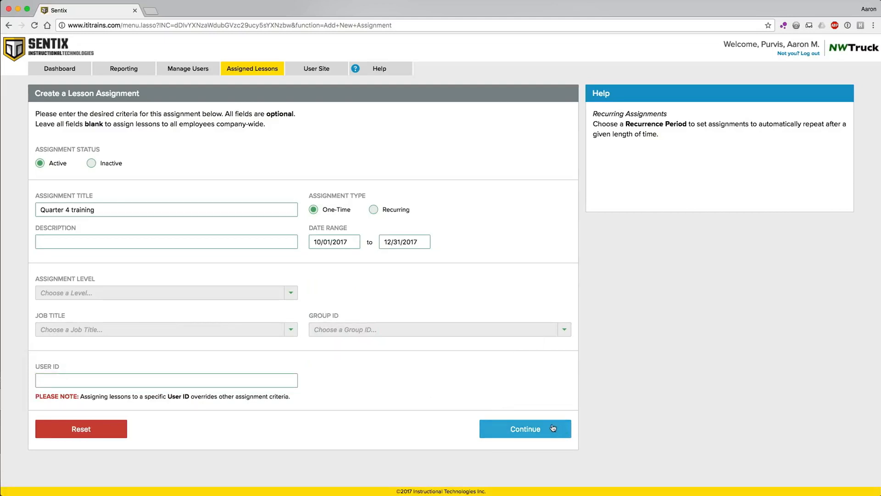
Include Avoiding Roadside Collisions and Driver Distractions and save the Quarter 4 training assignment
{"action": "left_click", "coordinate": [524, 428]}
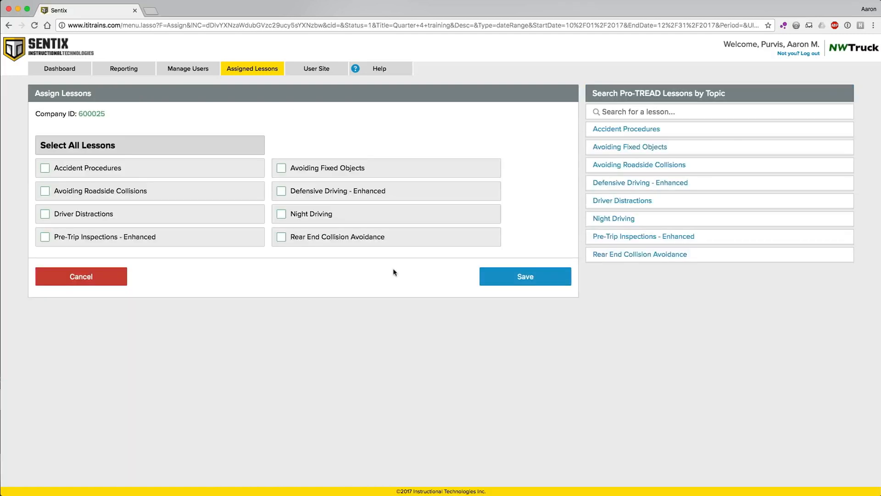
{"action": "mouse_move", "coordinate": [370, 272]}
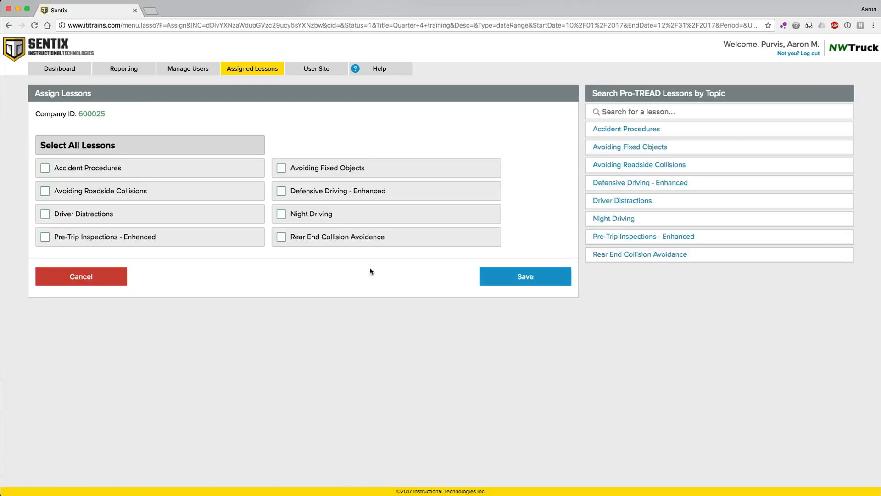
{"action": "left_click", "coordinate": [45, 191]}
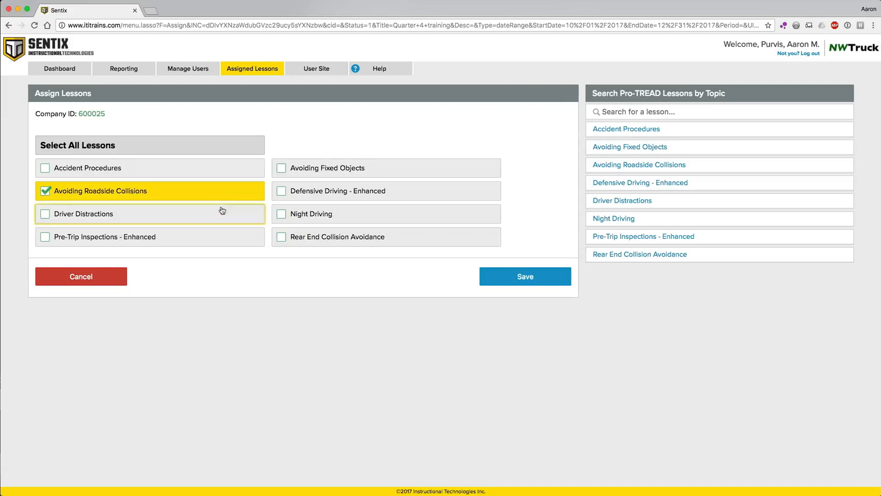
{"action": "left_click", "coordinate": [45, 214]}
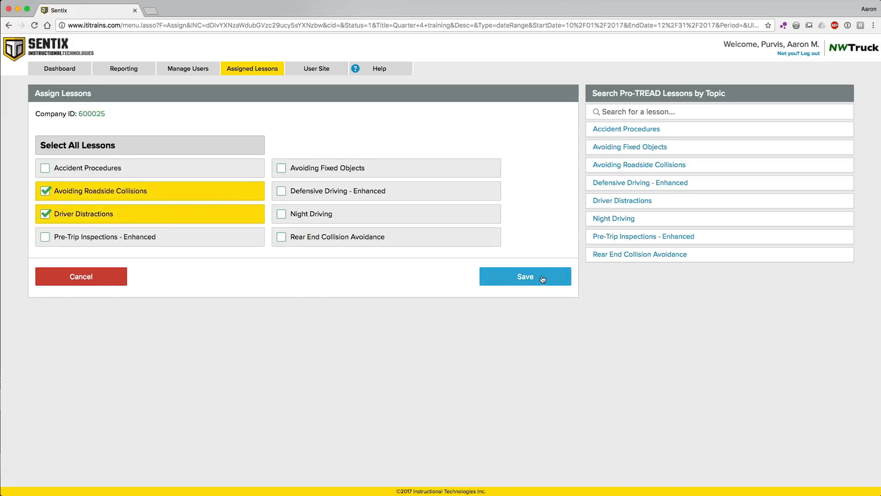
{"action": "left_click", "coordinate": [524, 276]}
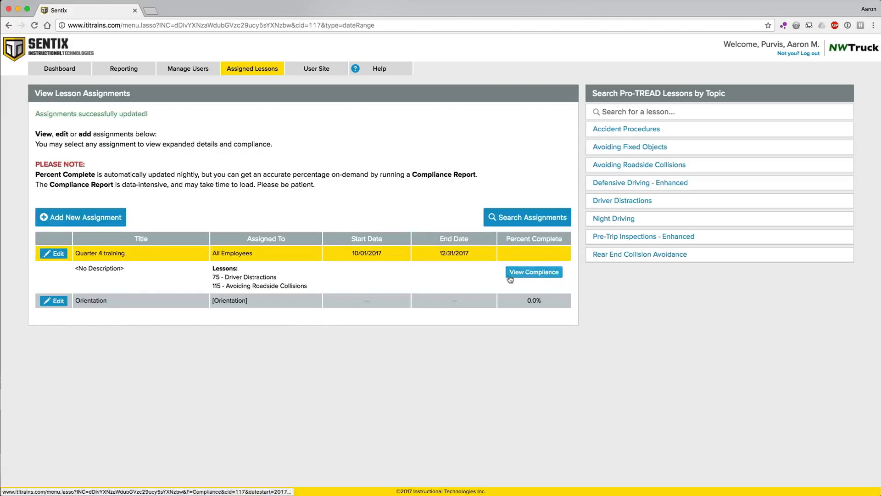
Expand the Quarter 4 training row to show its two lessons and 32.7% completion
{"action": "left_click", "coordinate": [532, 272]}
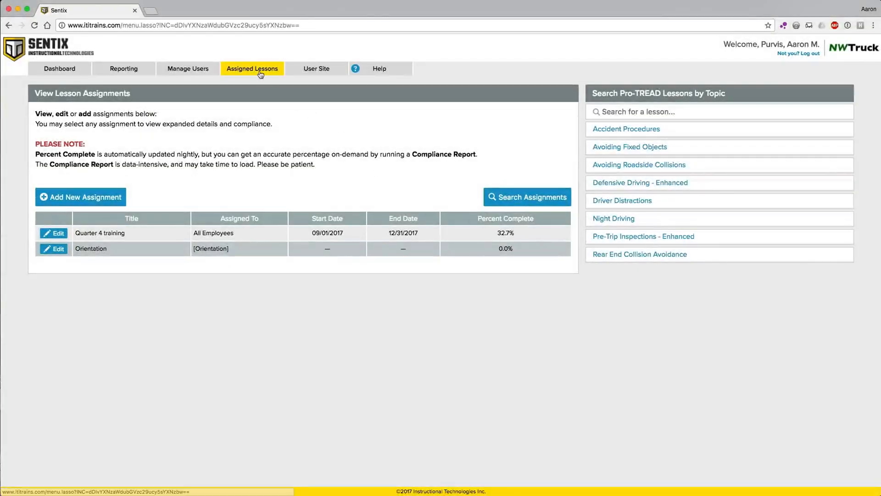
{"action": "left_click", "coordinate": [336, 232]}
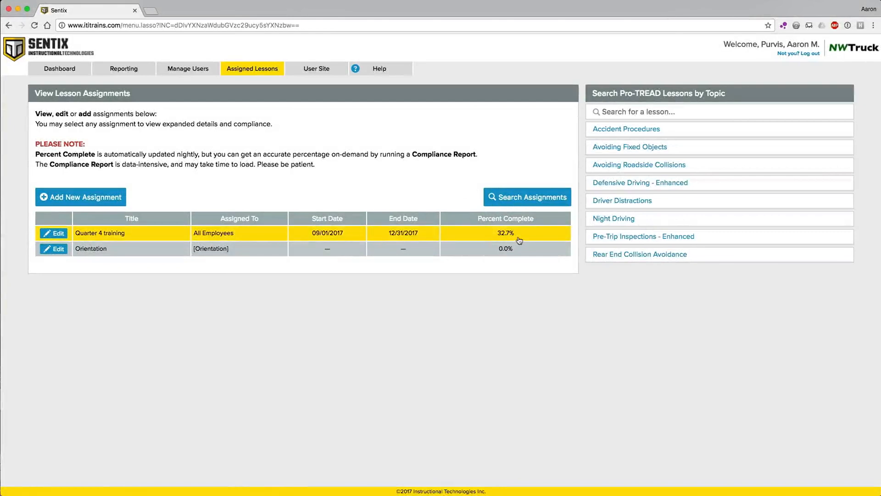
{"action": "mouse_move", "coordinate": [542, 238]}
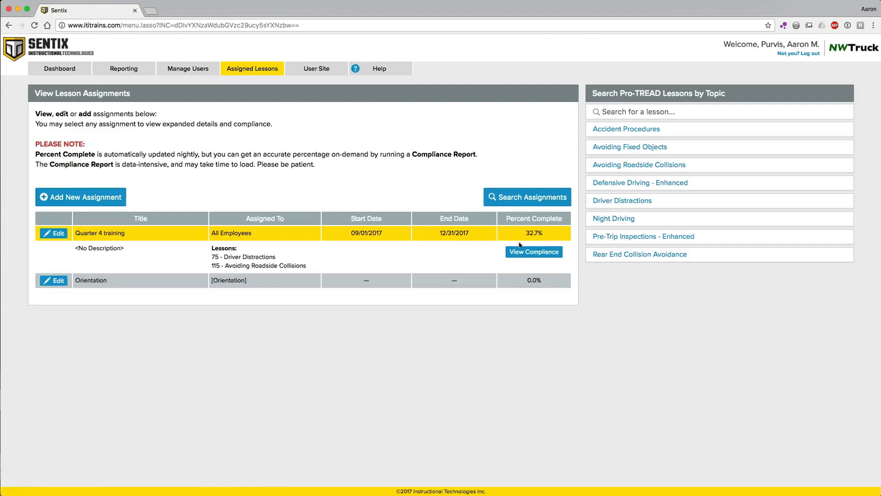
{"action": "left_click", "coordinate": [533, 252]}
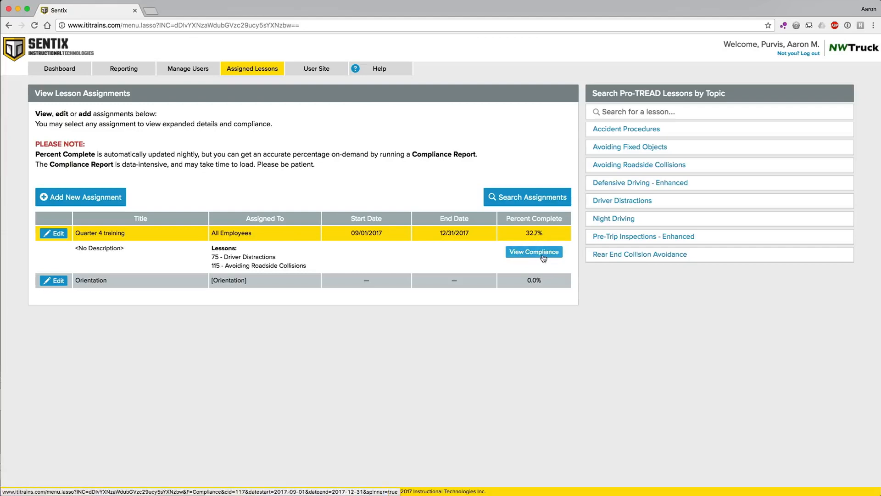
Open View Compliance for Quarter 4 training and browse the 52 employee completion records
{"action": "left_click", "coordinate": [534, 251]}
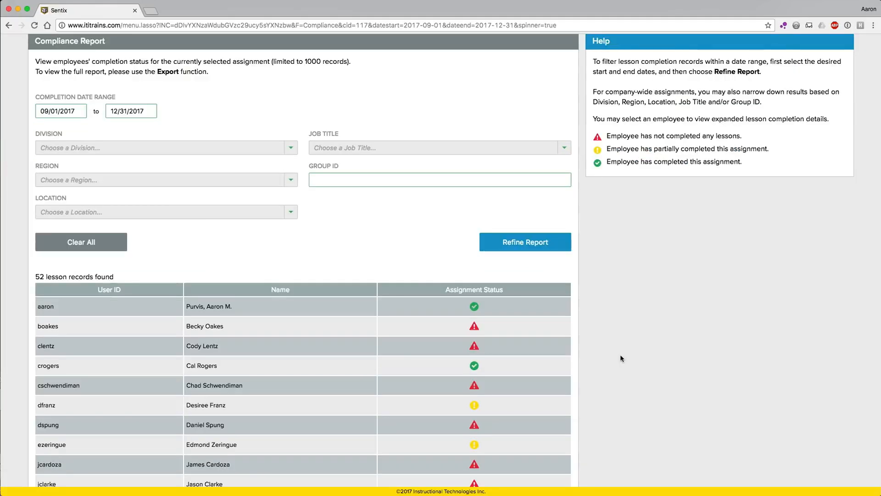
{"action": "scroll", "scroll_direction": "down", "scroll_amount": 3}
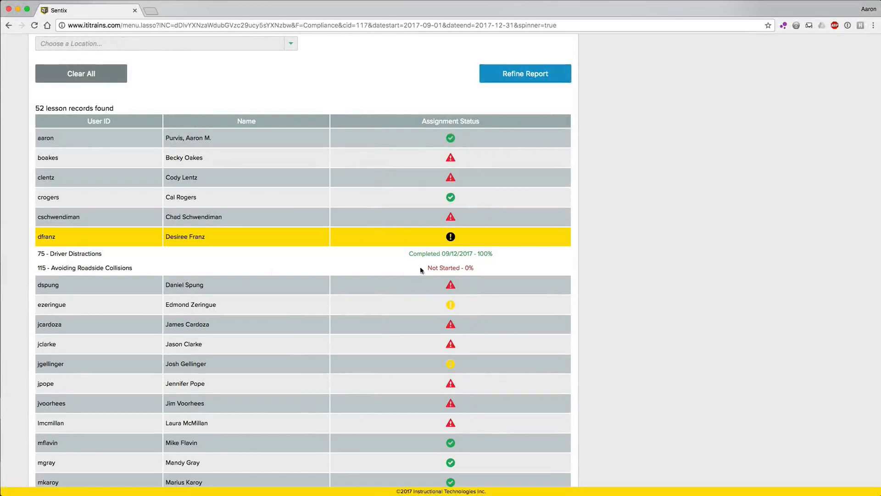
{"action": "mouse_move", "coordinate": [470, 269]}
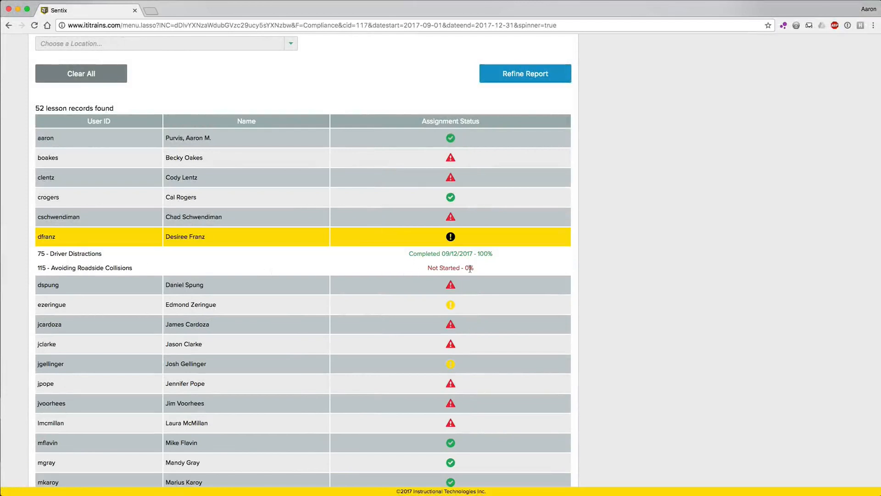
{"action": "left_click", "coordinate": [450, 237]}
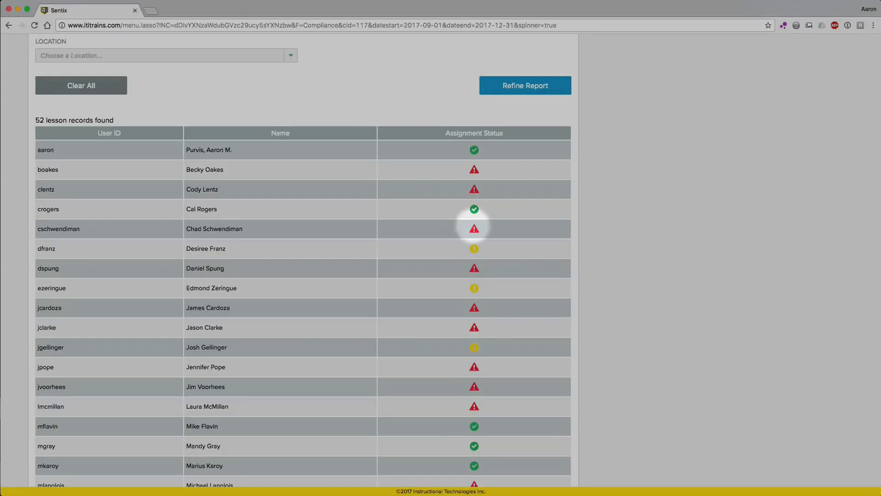
{"action": "mouse_move", "coordinate": [474, 249]}
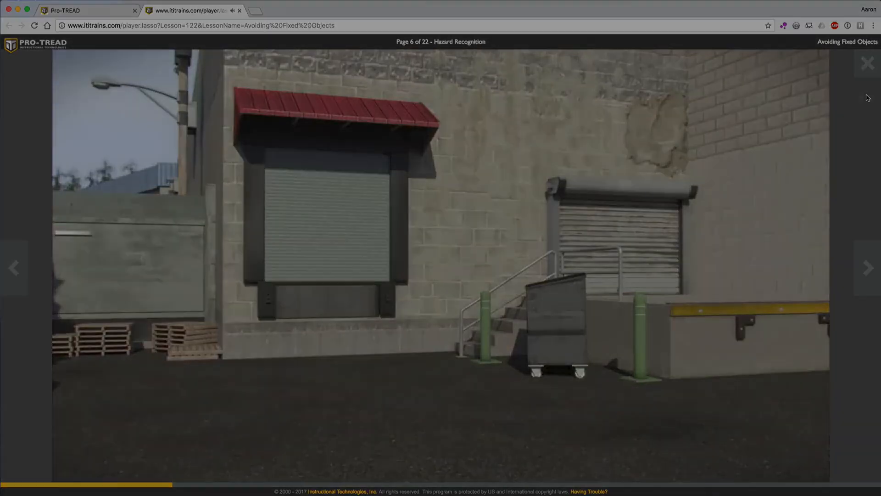
Exit the Avoiding Fixed Objects lesson player back to Cody Lentz's lesson menu
{"action": "left_click", "coordinate": [867, 63]}
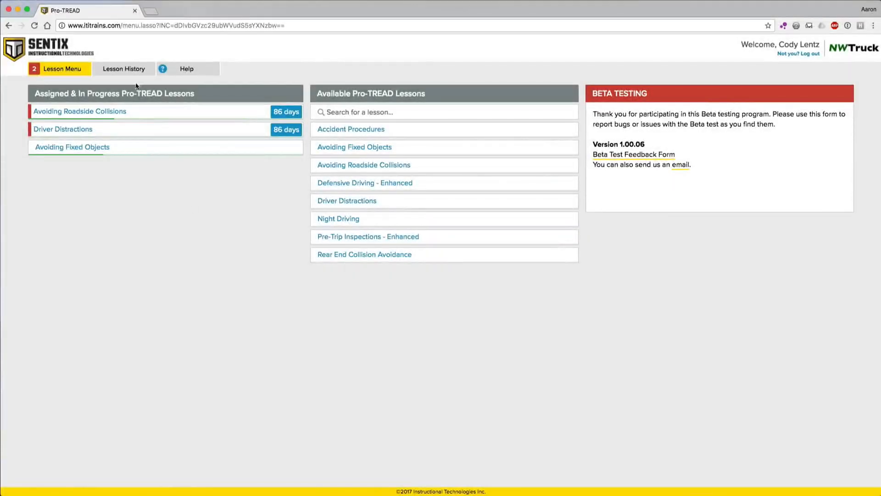
Show the driver's lesson history and view the 339 - Fire Prevention completion certificate
{"action": "left_click", "coordinate": [123, 69]}
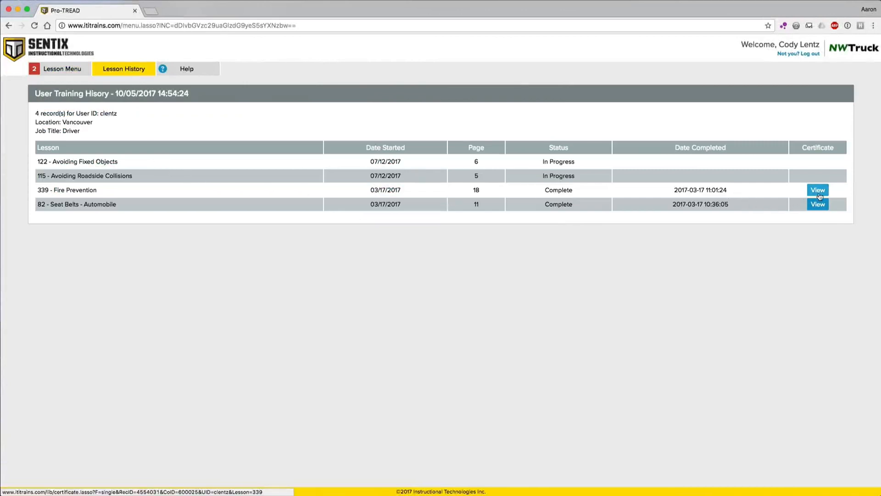
{"action": "left_click", "coordinate": [817, 190]}
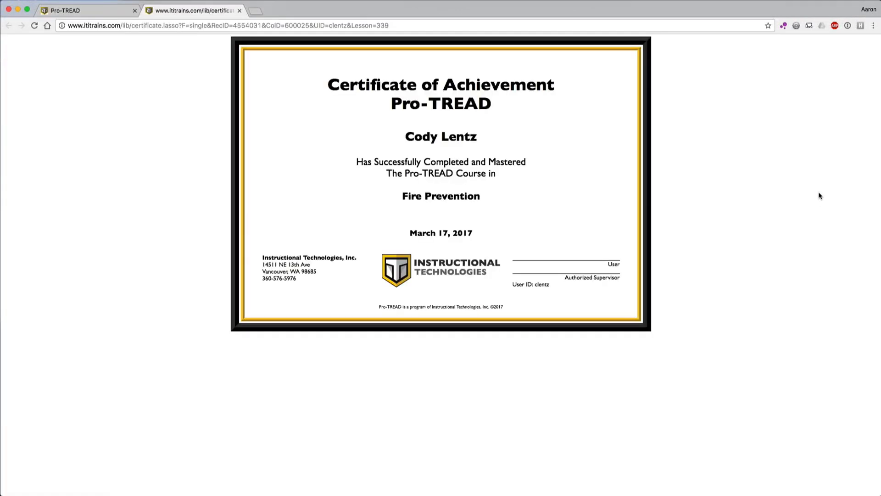